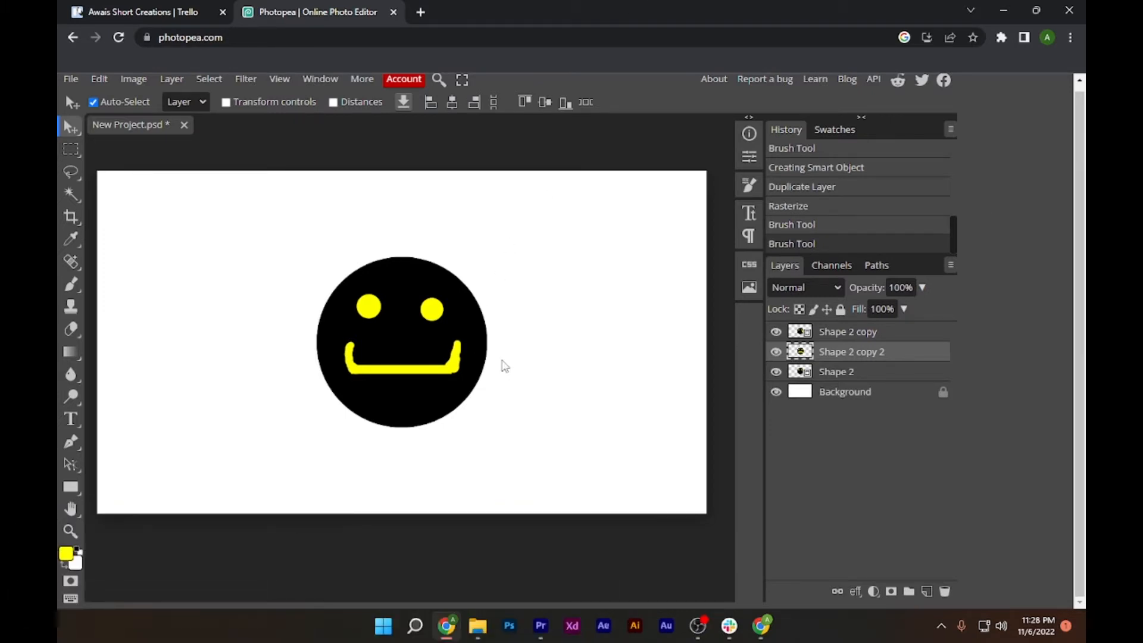
mouse_move(501, 377)
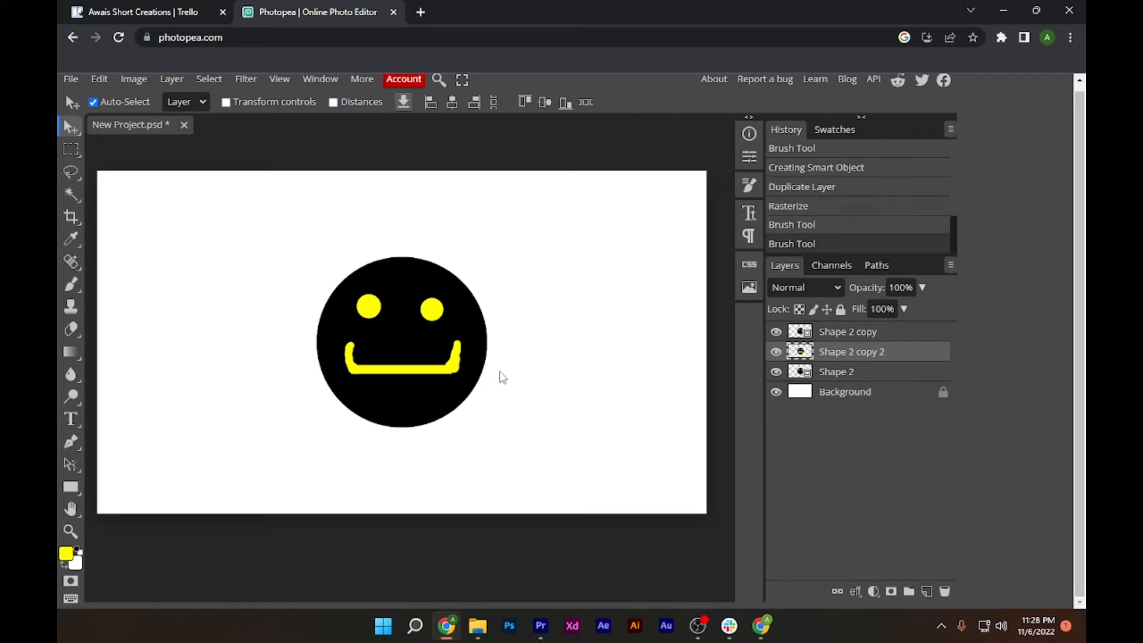
mouse_move(451, 390)
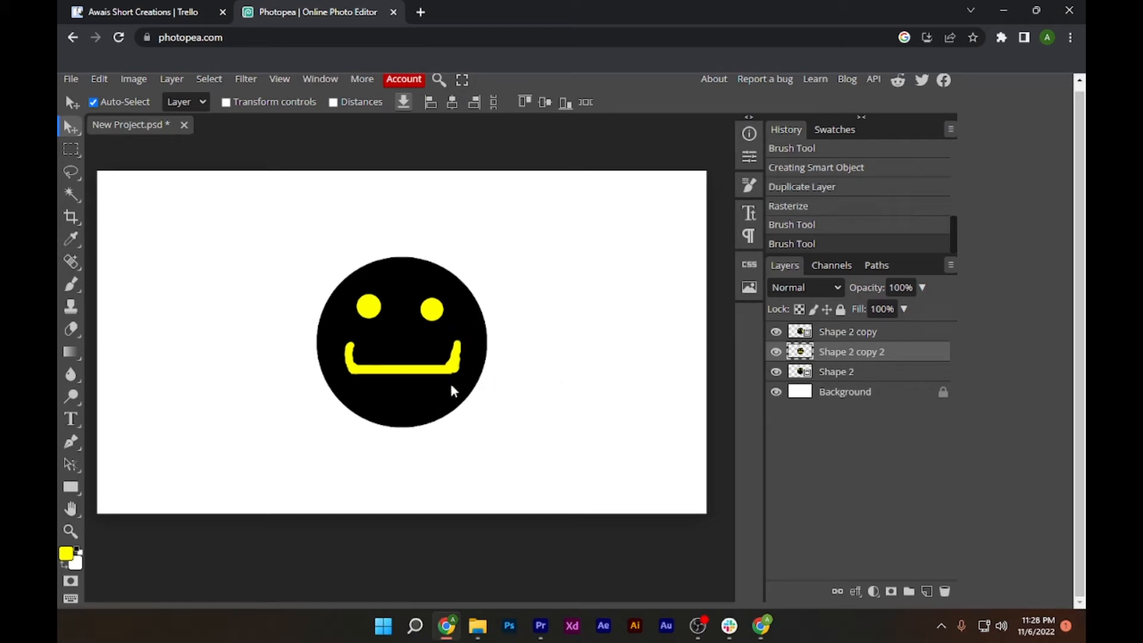
mouse_move(487, 309)
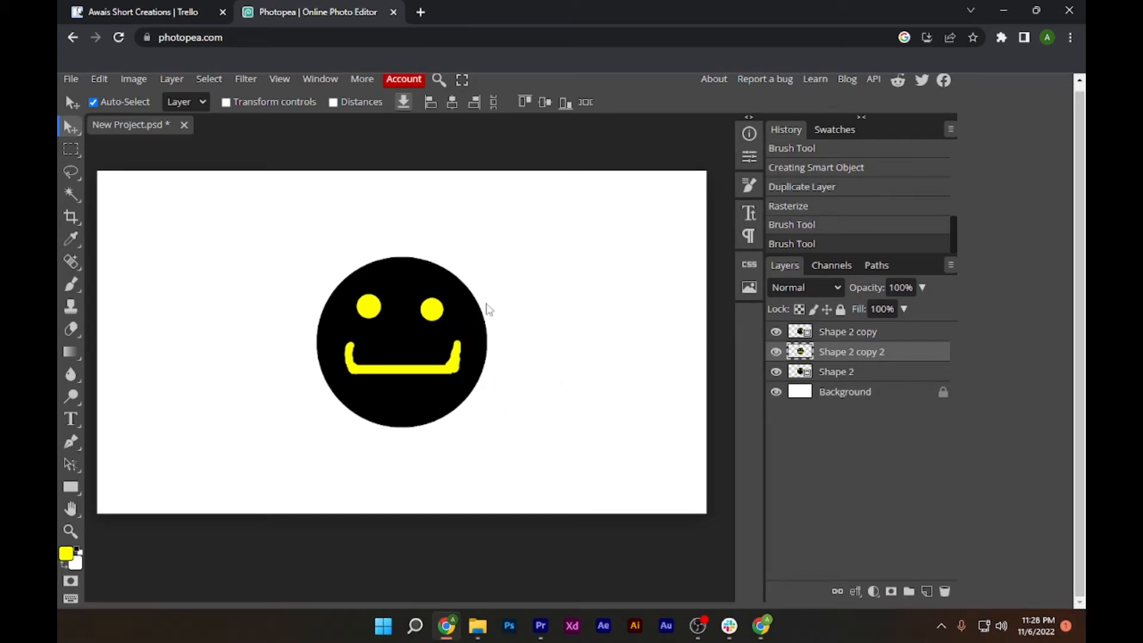
mouse_move(772, 366)
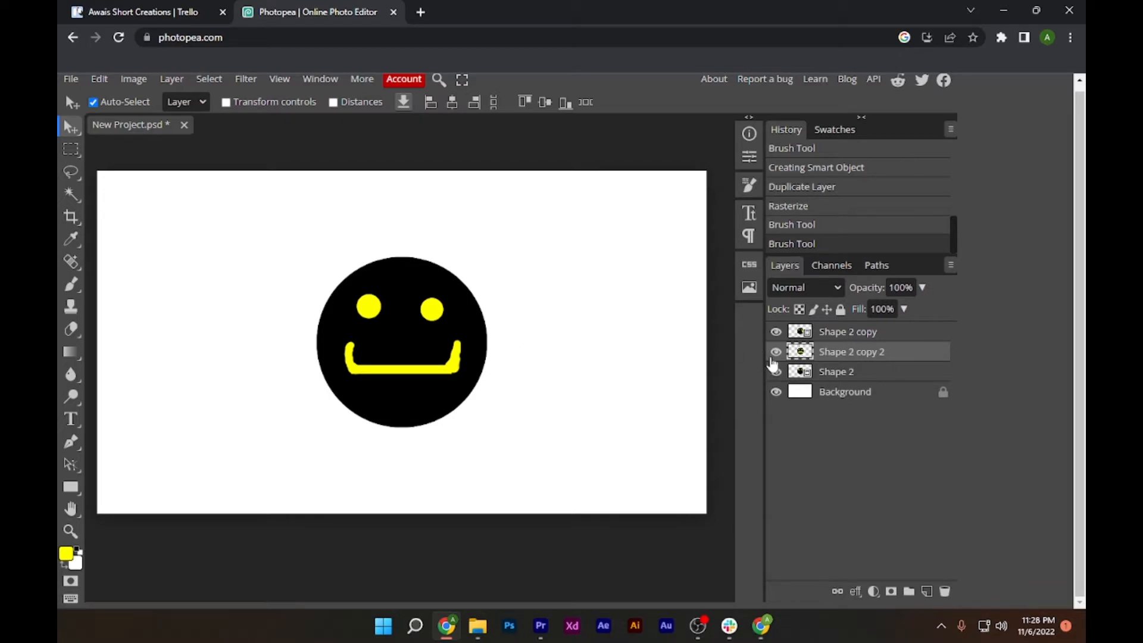
- Toggle visibility of the smiley mouth layers to preview each expression
left_click(776, 332)
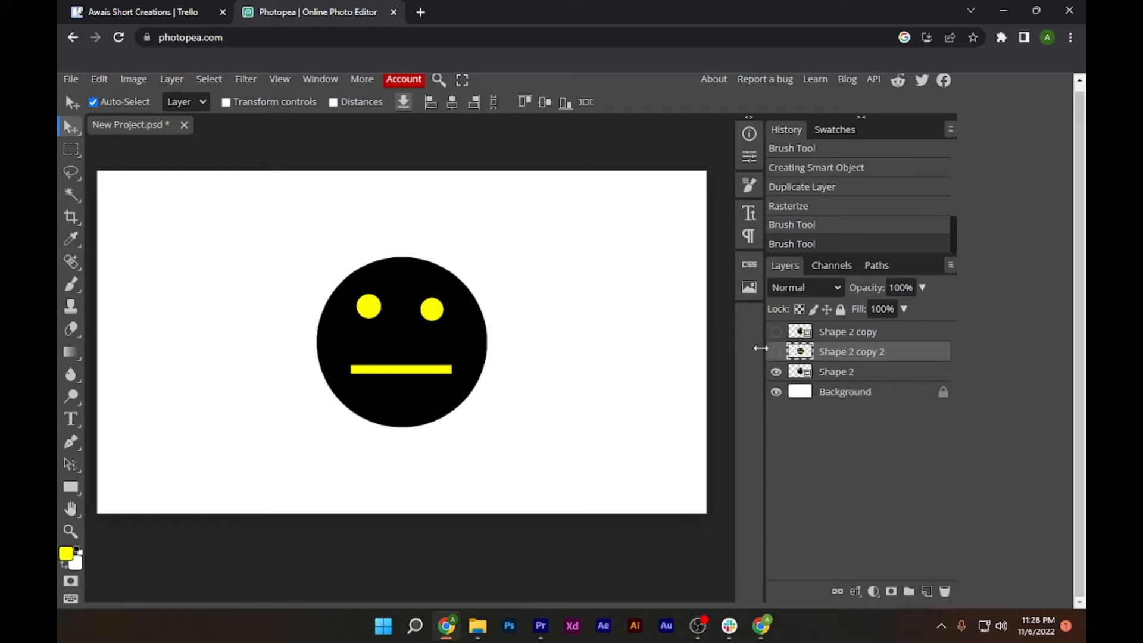
left_click(776, 351)
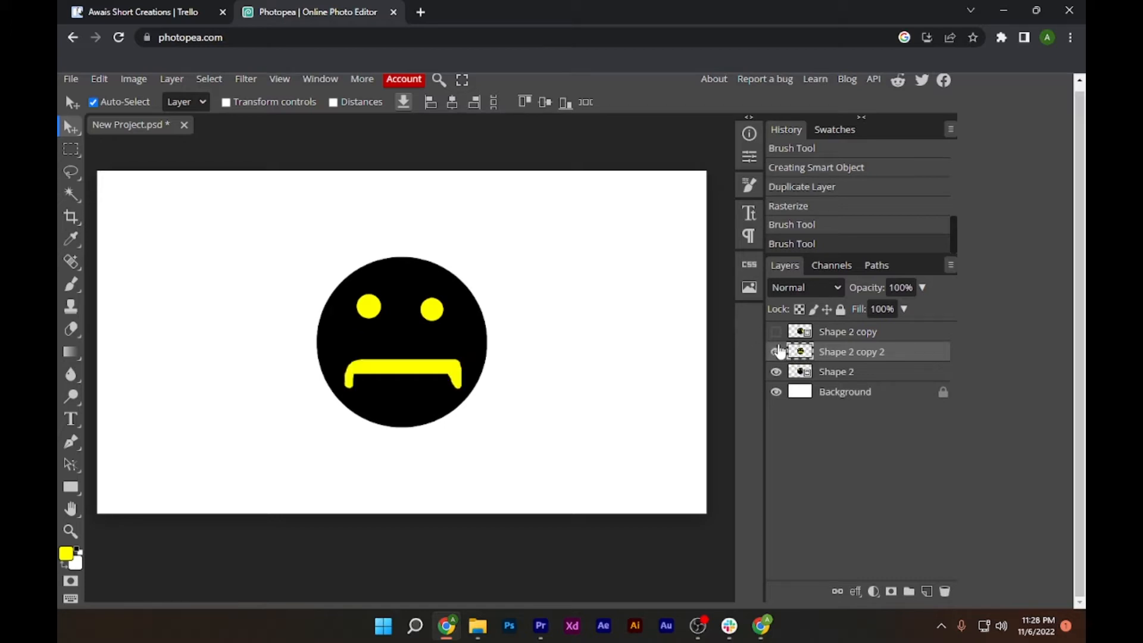
left_click(776, 331)
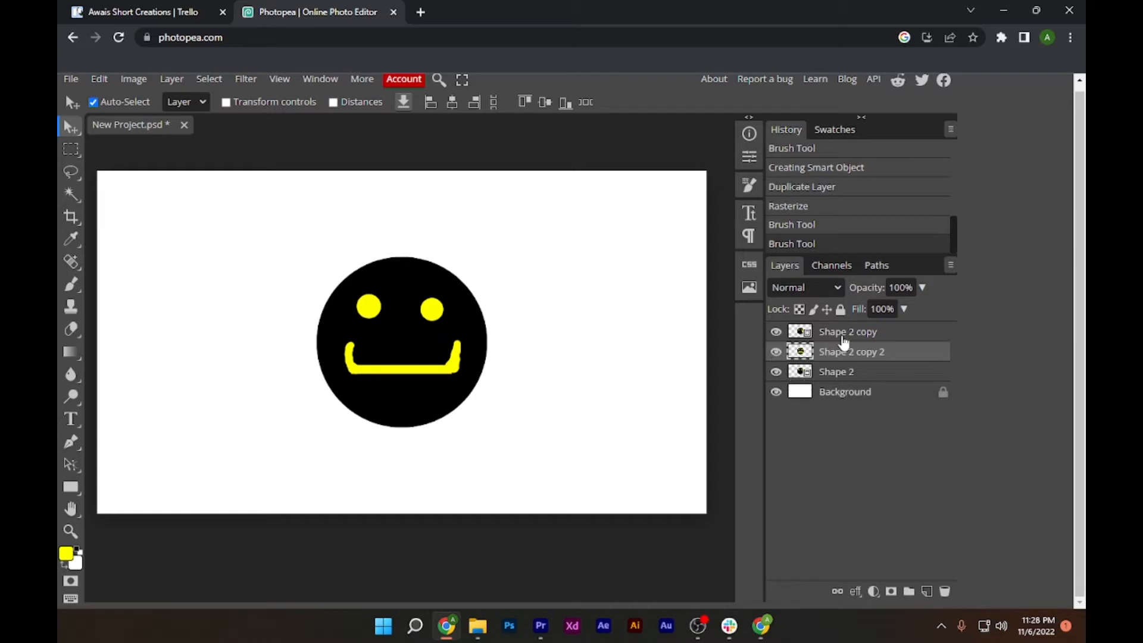
- Rename the top, middle and bottom smiley layers to '_a_'
left_click(848, 331)
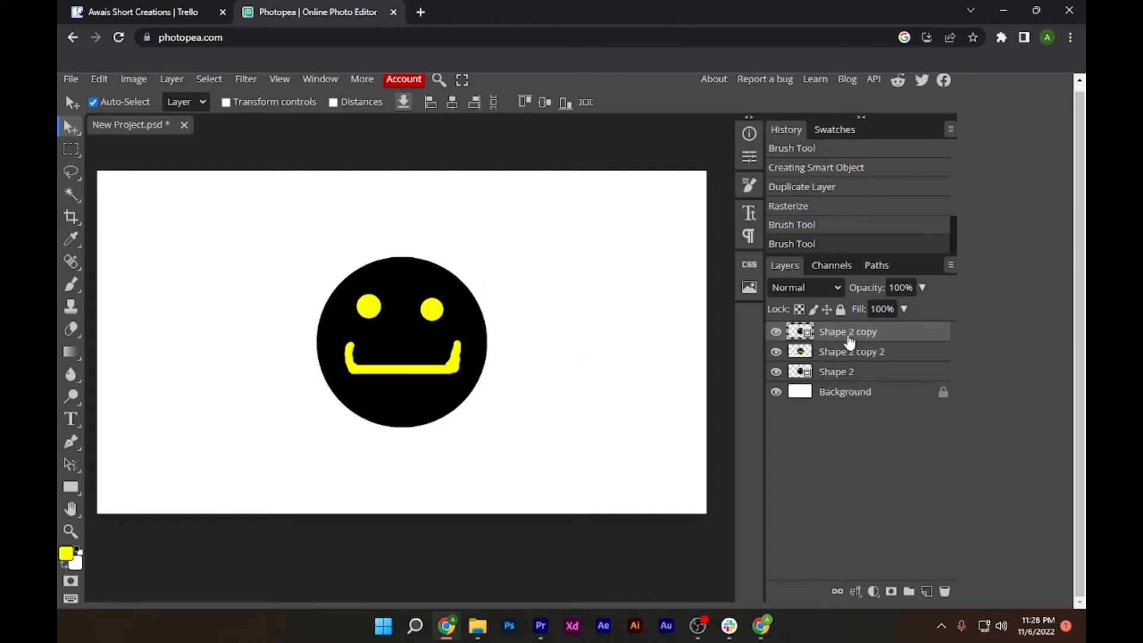
double_click(848, 335)
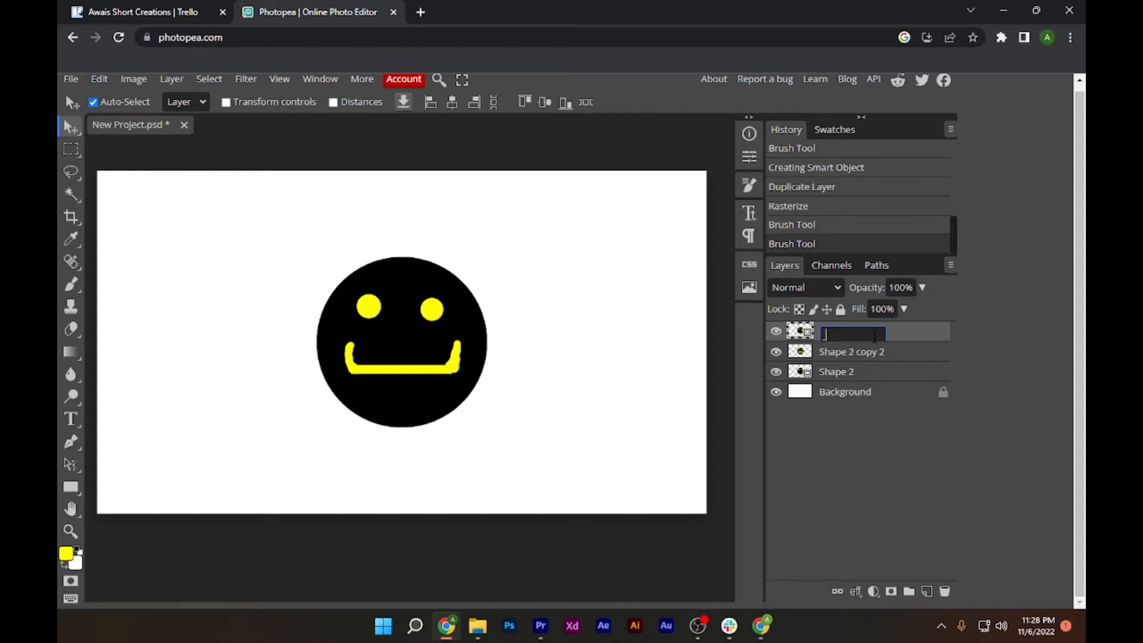
type("a_")
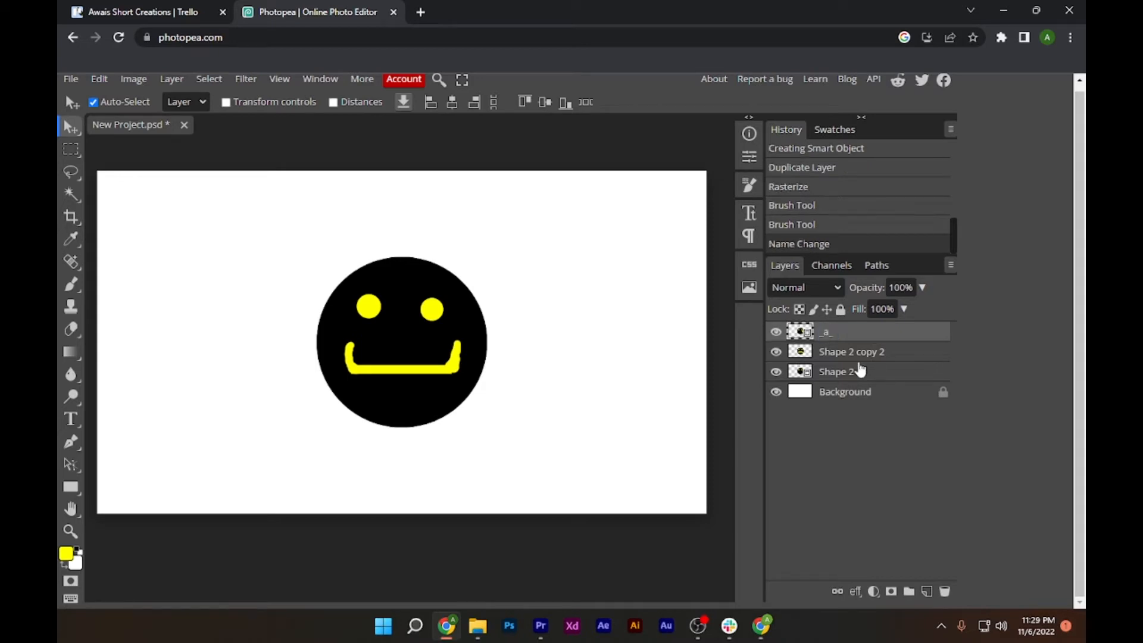
mouse_move(895, 368)
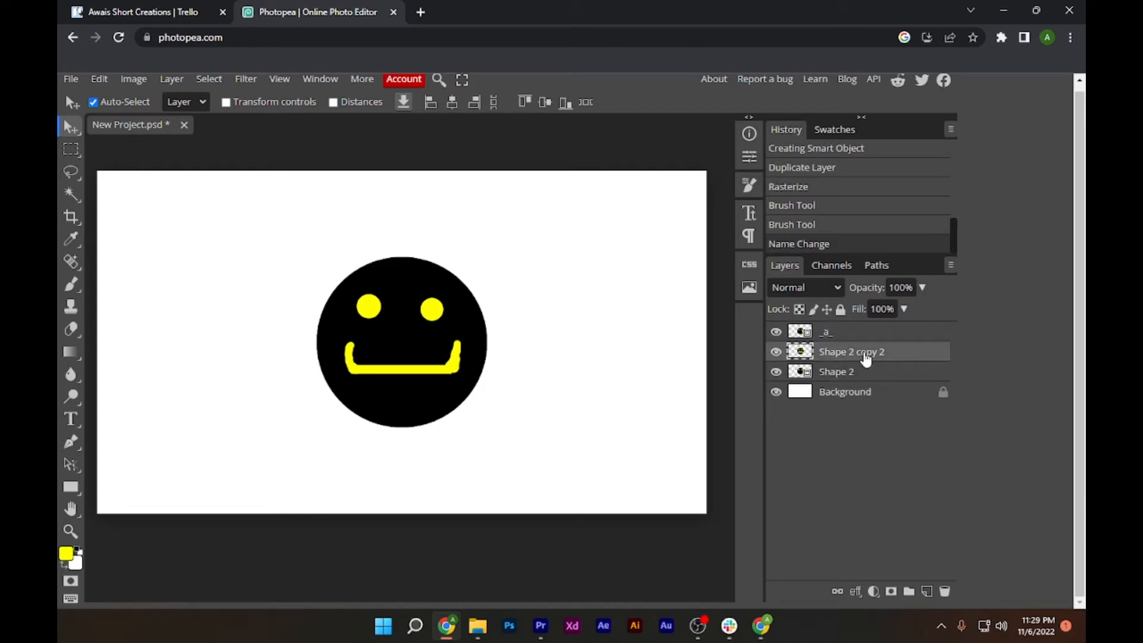
double_click(850, 356)
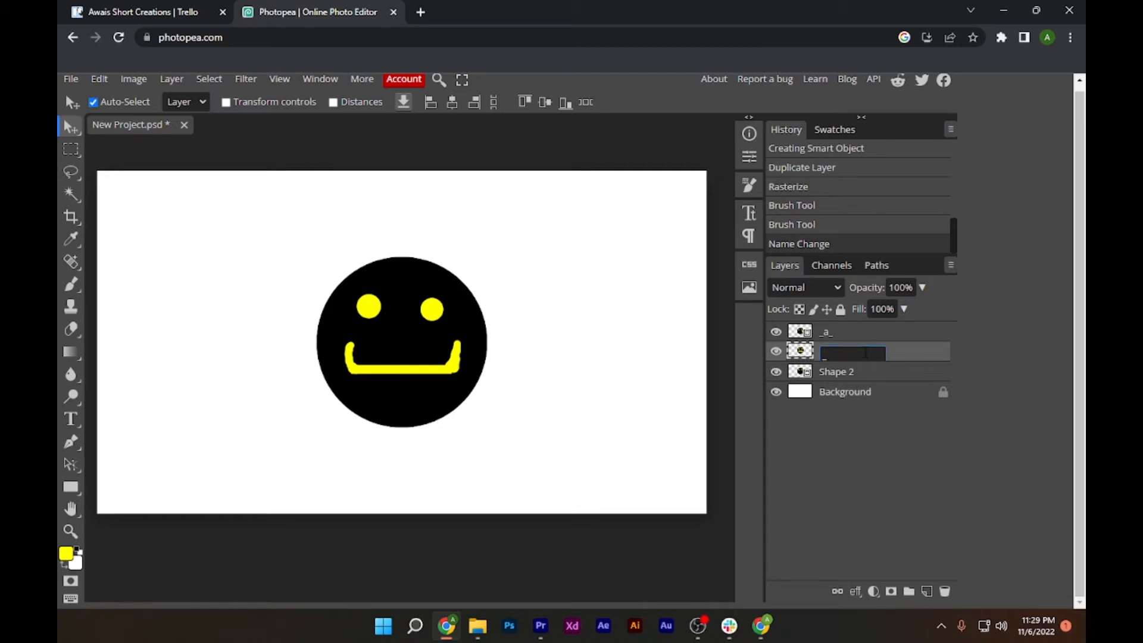
type("_a_")
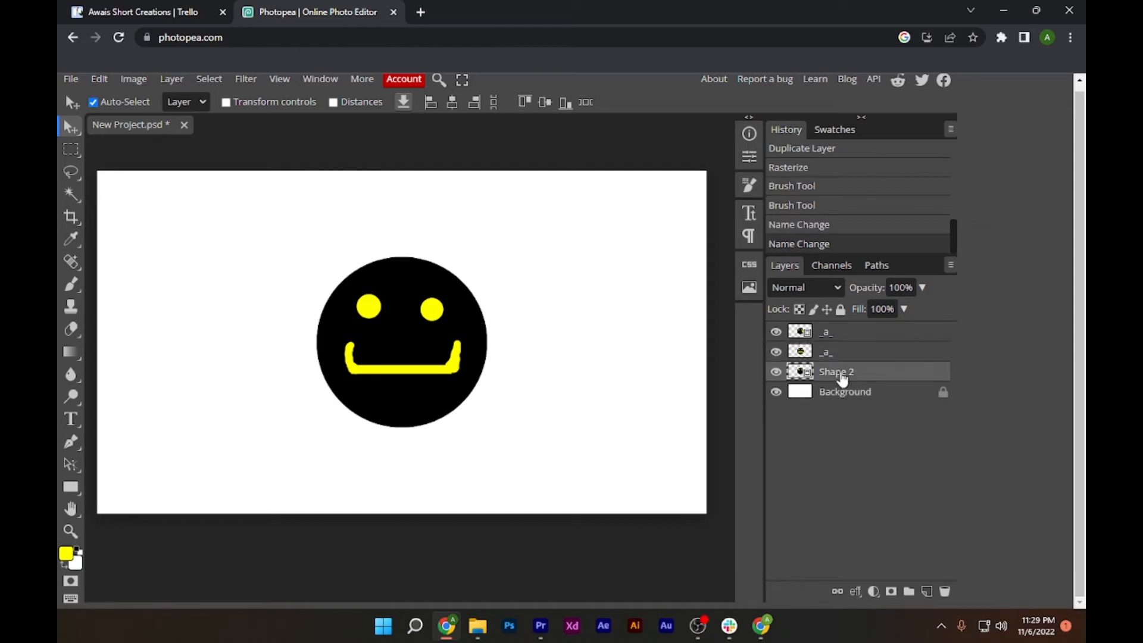
double_click(836, 372)
type("_a")
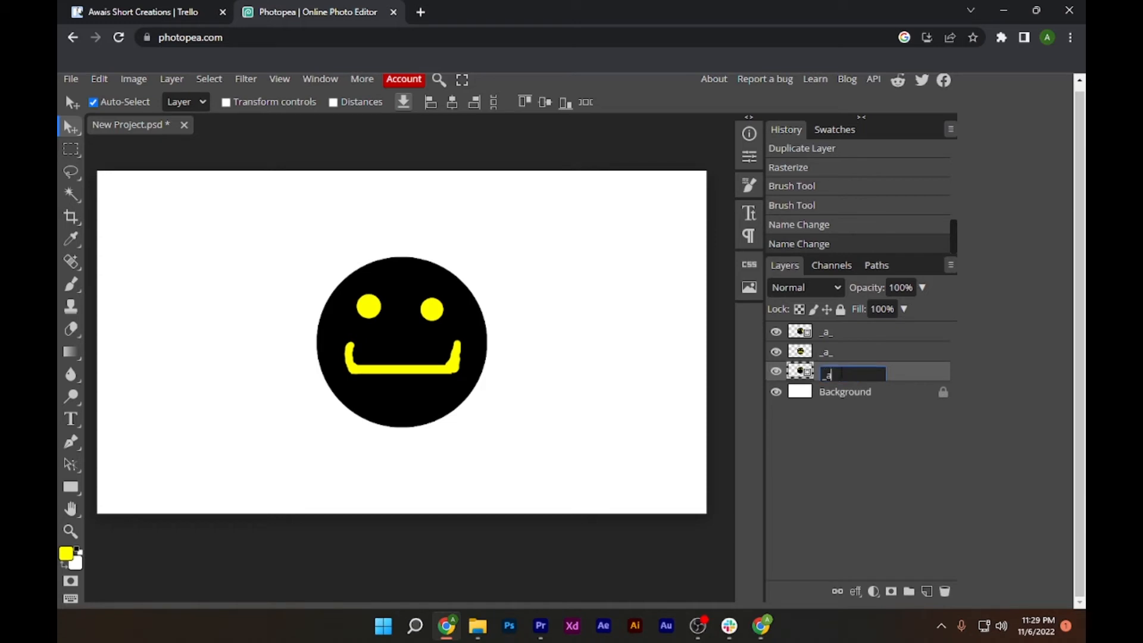
mouse_move(901, 222)
type("_")
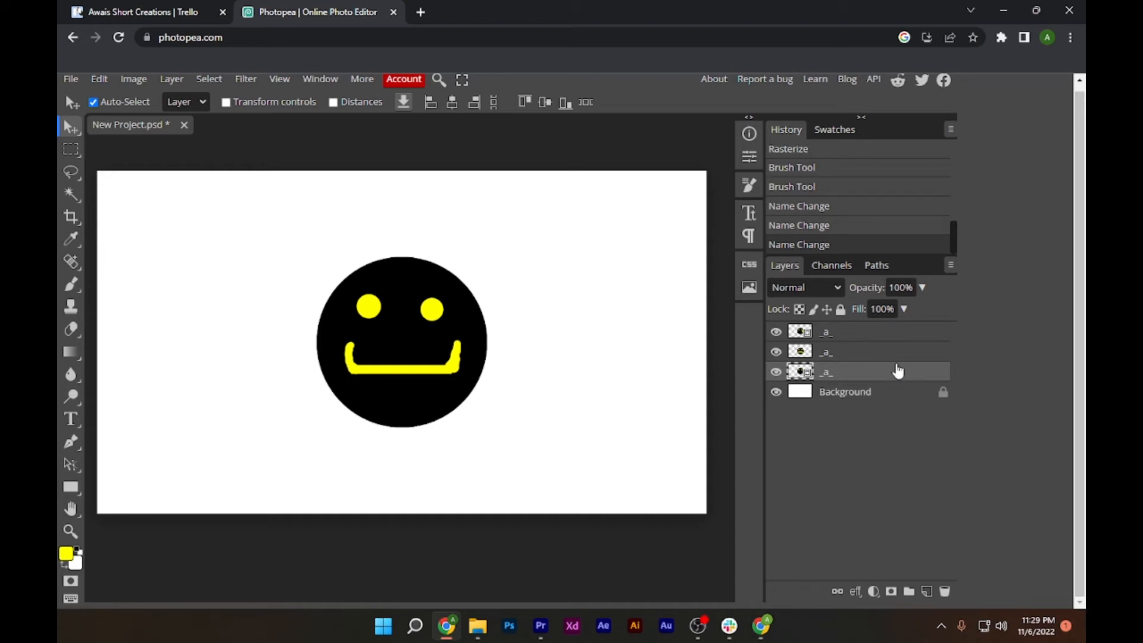
mouse_move(884, 359)
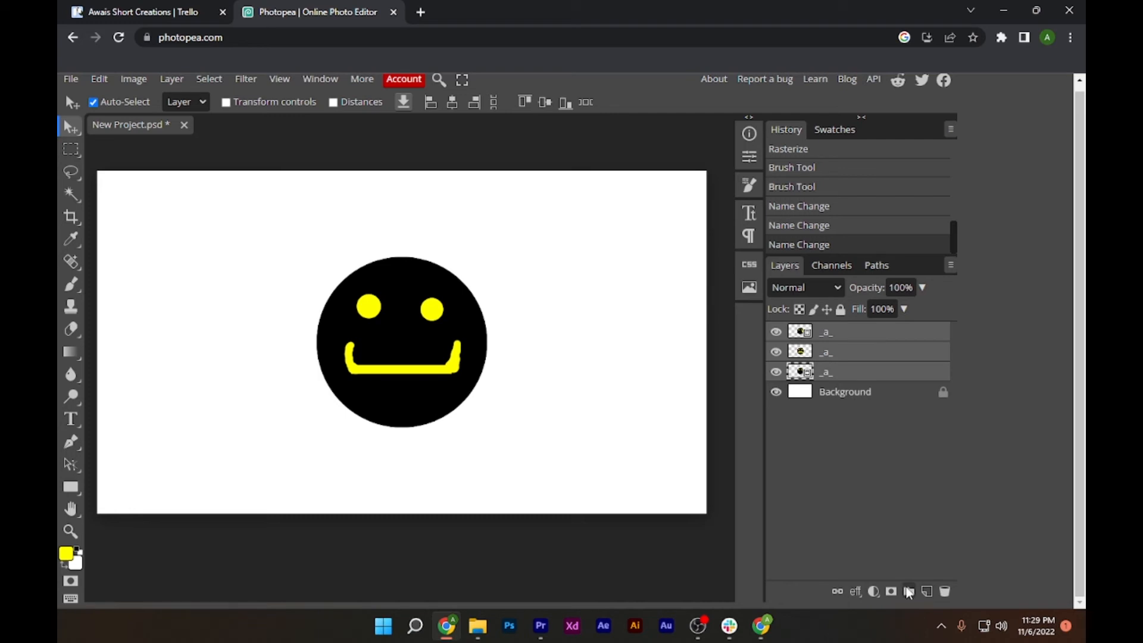
- Group the three '_a_' layers into Folder 1 above the Background
left_click(908, 591)
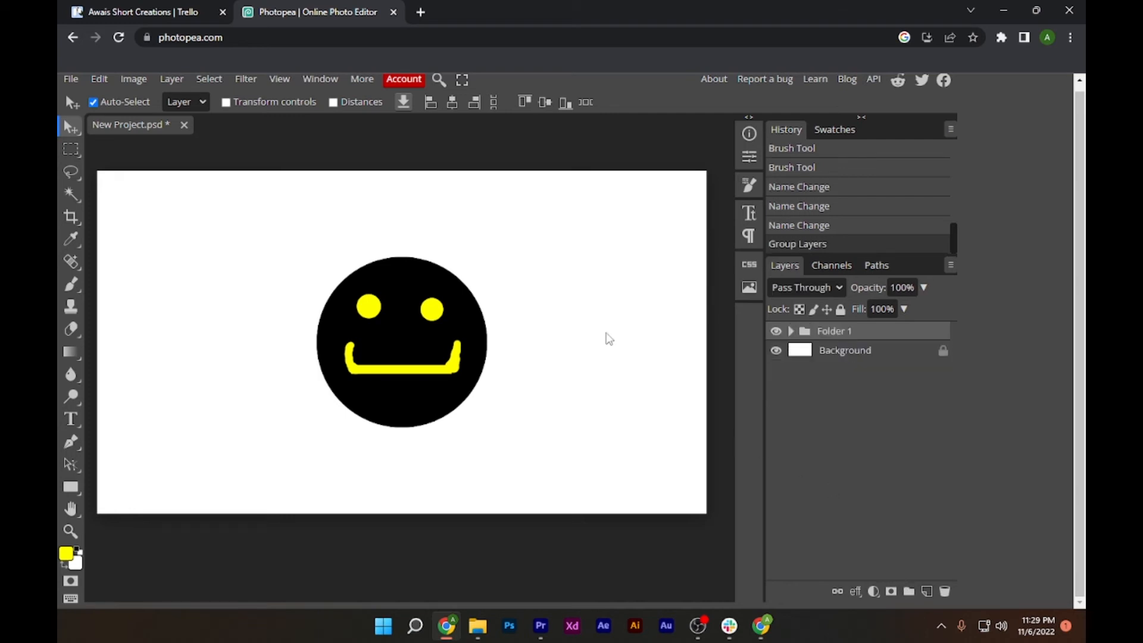
mouse_move(70, 80)
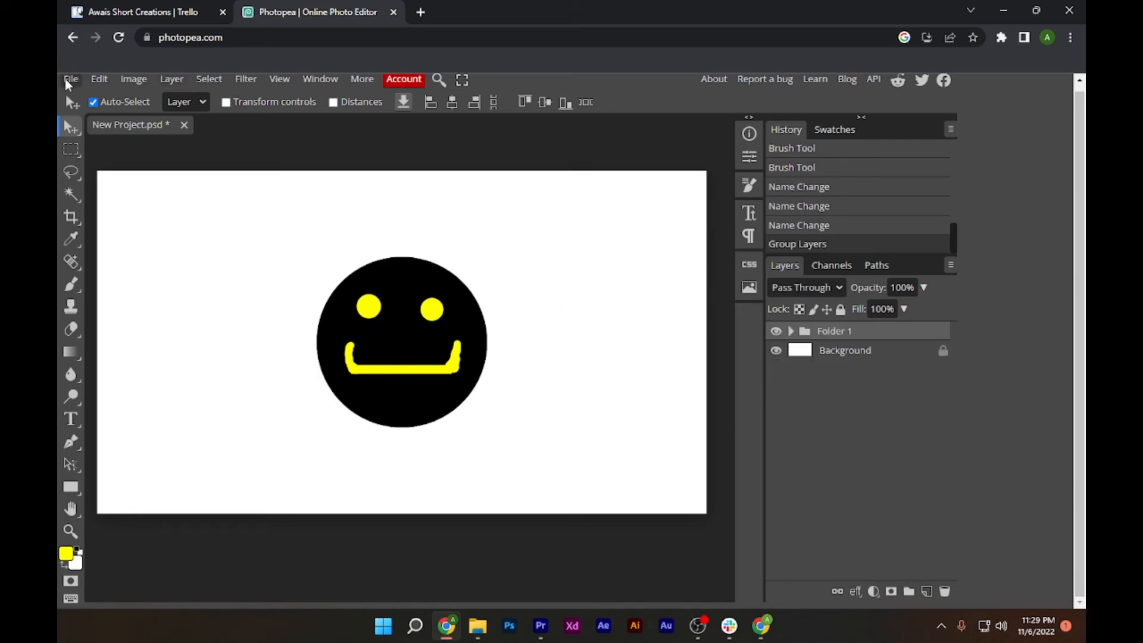
- Start a GIF export via File > Export as, opening the Save for web dialog
left_click(70, 79)
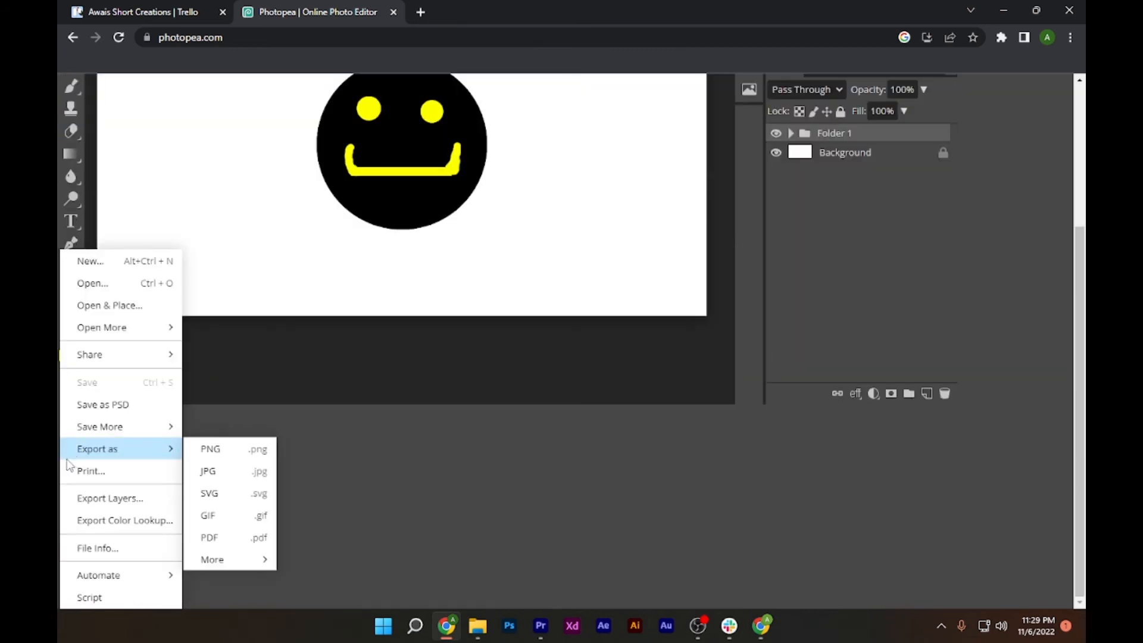
mouse_move(222, 493)
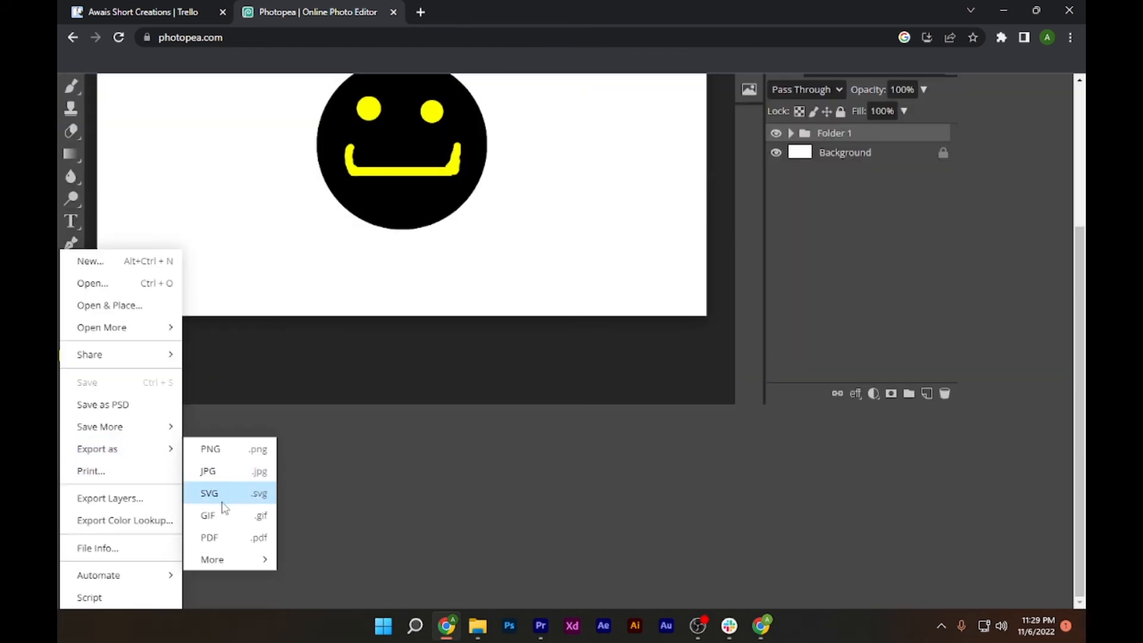
left_click(208, 516)
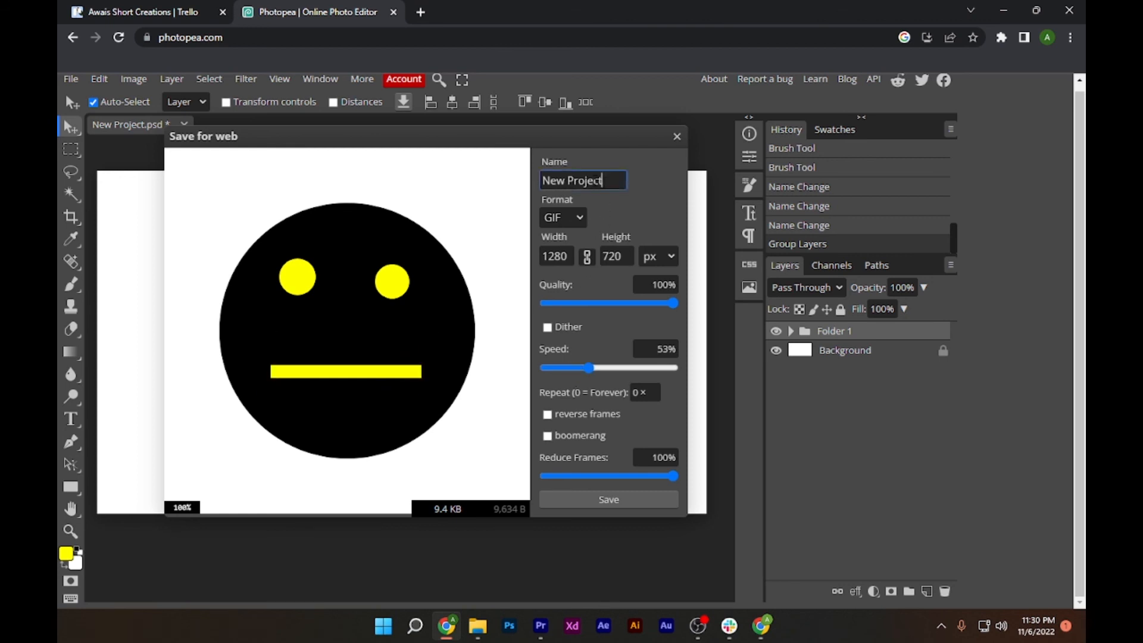
triple_click(582, 180)
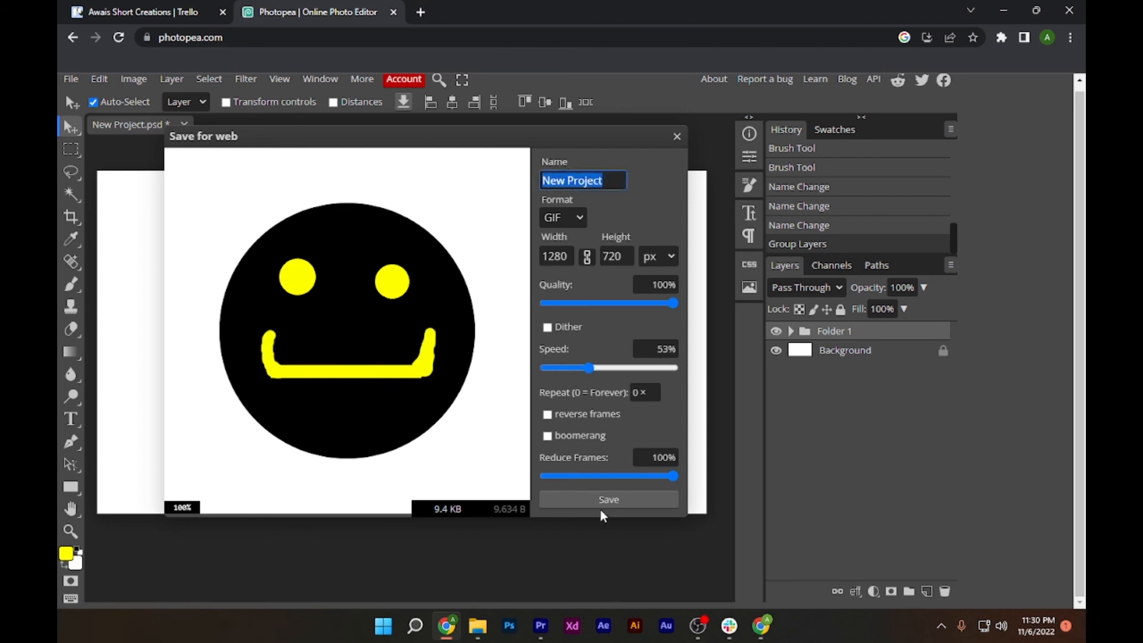
mouse_move(451, 369)
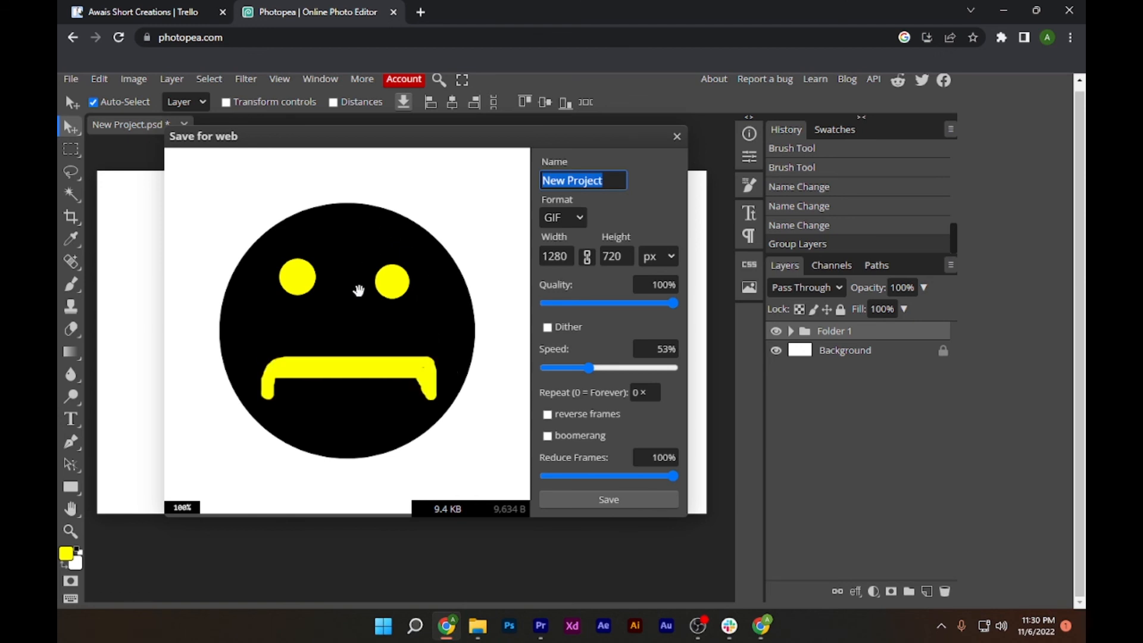
mouse_move(406, 308)
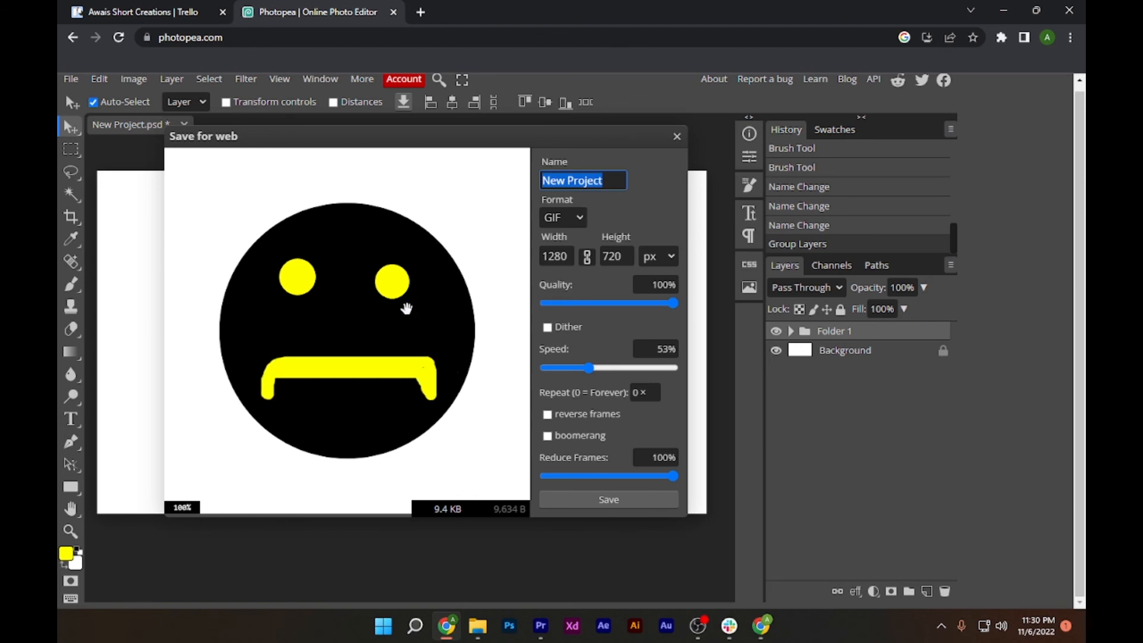